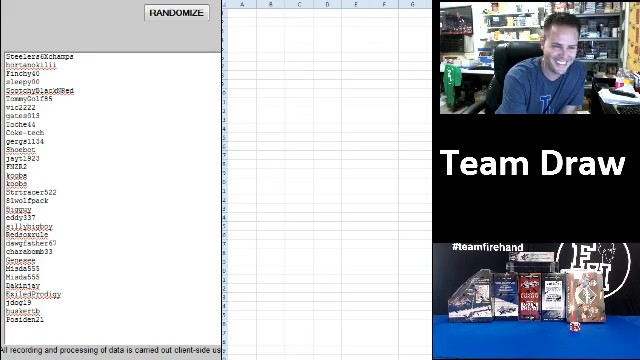
Randomize the 32 participant names into a numbered shuffled draw order
{"action": "left_click", "coordinate": [176, 16]}
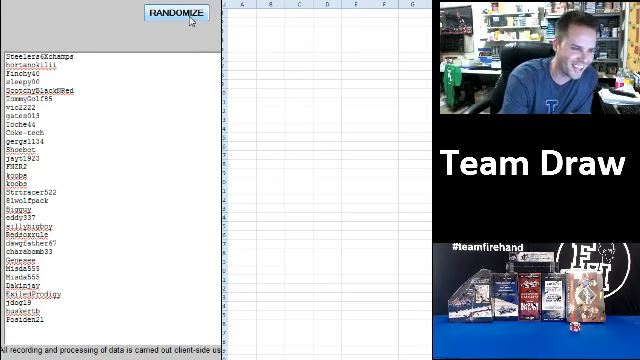
{"action": "left_click", "coordinate": [176, 14]}
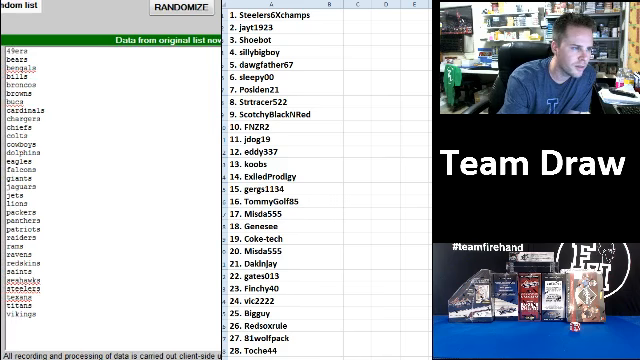
Randomize the NFL team names and copy the shuffled result for pasting
{"action": "left_click", "coordinate": [180, 16]}
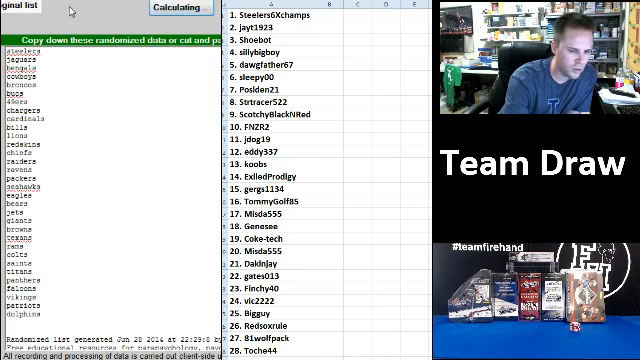
{"action": "left_click", "coordinate": [184, 8]}
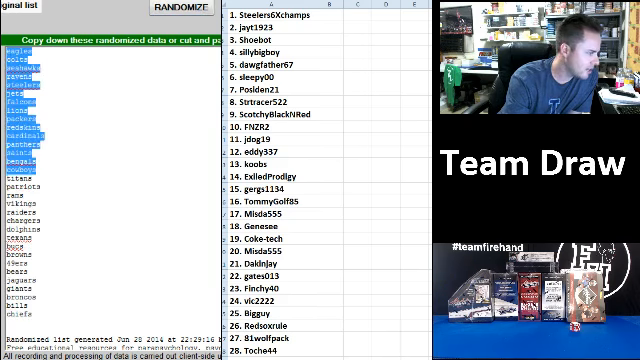
{"action": "right_click", "coordinate": [40, 230]}
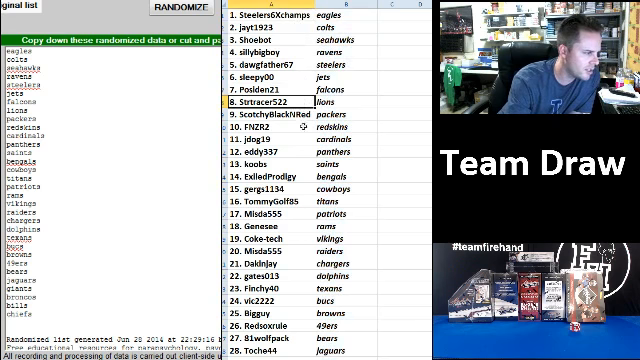
Paste the shuffled teams beside the 32 numbered participants to complete the pairings
{"action": "left_click", "coordinate": [270, 128]}
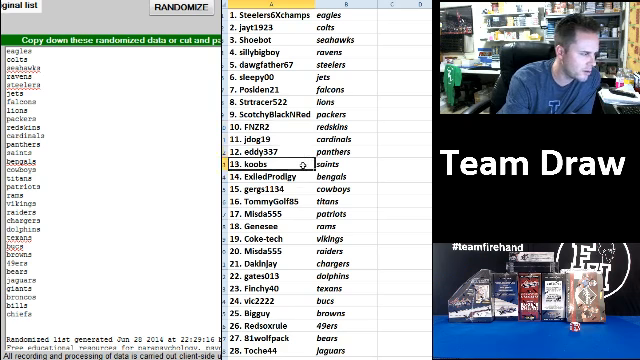
{"action": "left_click", "coordinate": [230, 176]}
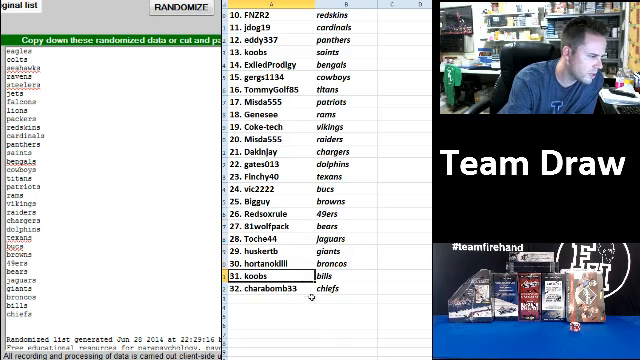
{"action": "left_click", "coordinate": [284, 292]}
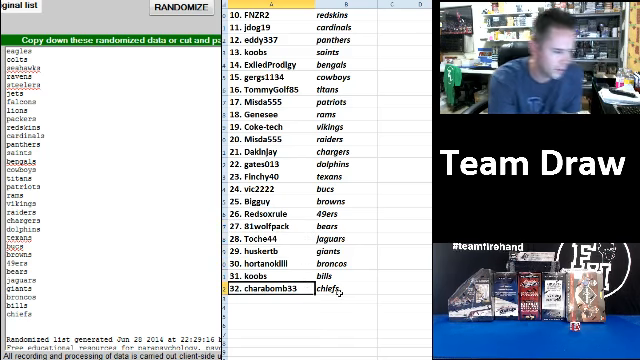